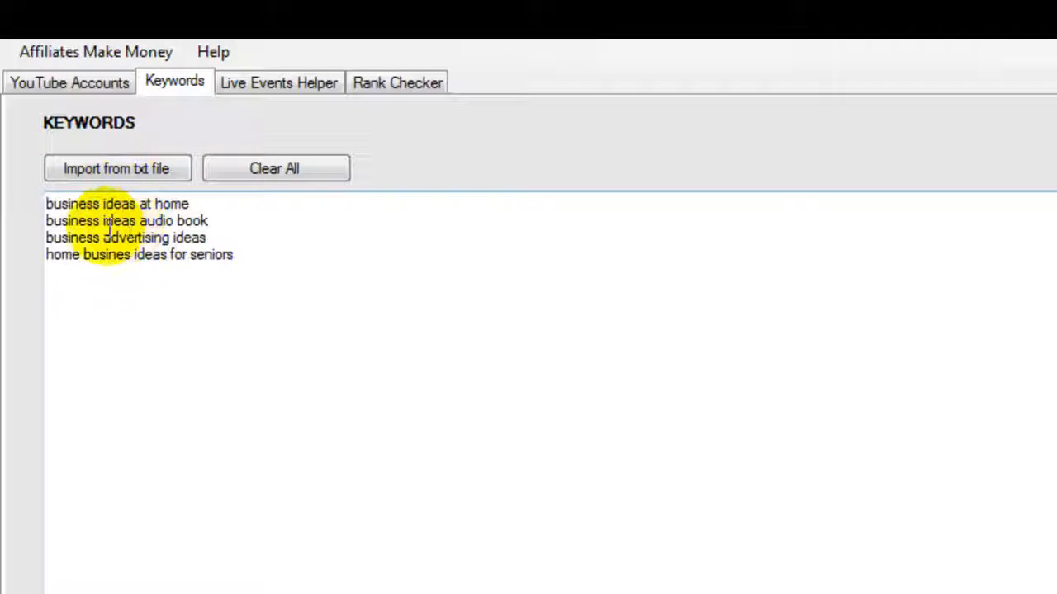
- Add a test line 'typoe tem i' beneath the four business keywords
{"action": "left_click", "coordinate": [254, 254]}
{"action": "type", "text": "typoe i"}
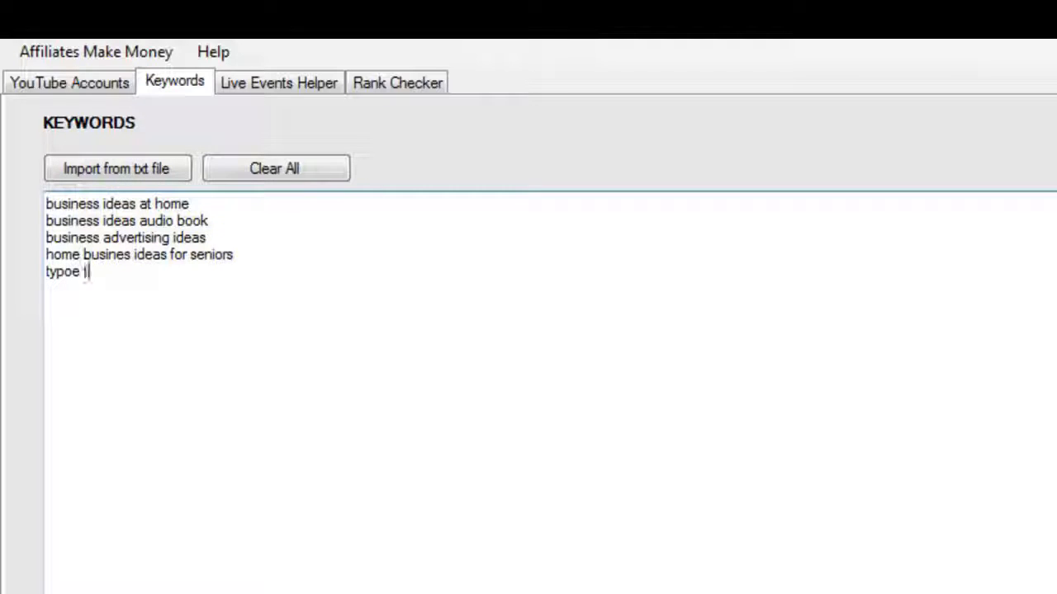
{"action": "type", "text": "em e"}
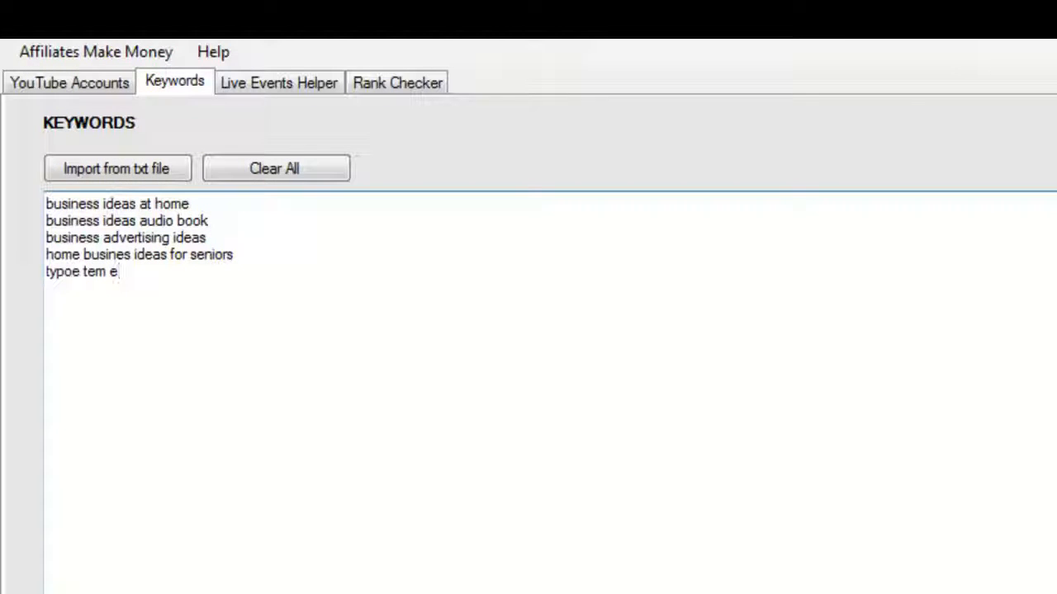
{"action": "type", "text": "i"}
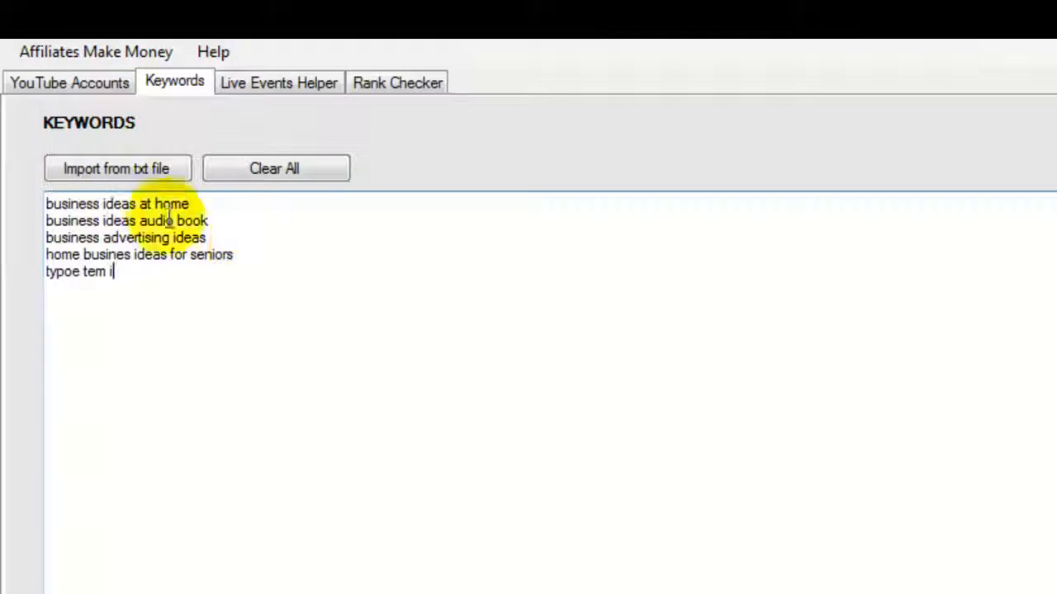
{"action": "mouse_move", "coordinate": [360, 204]}
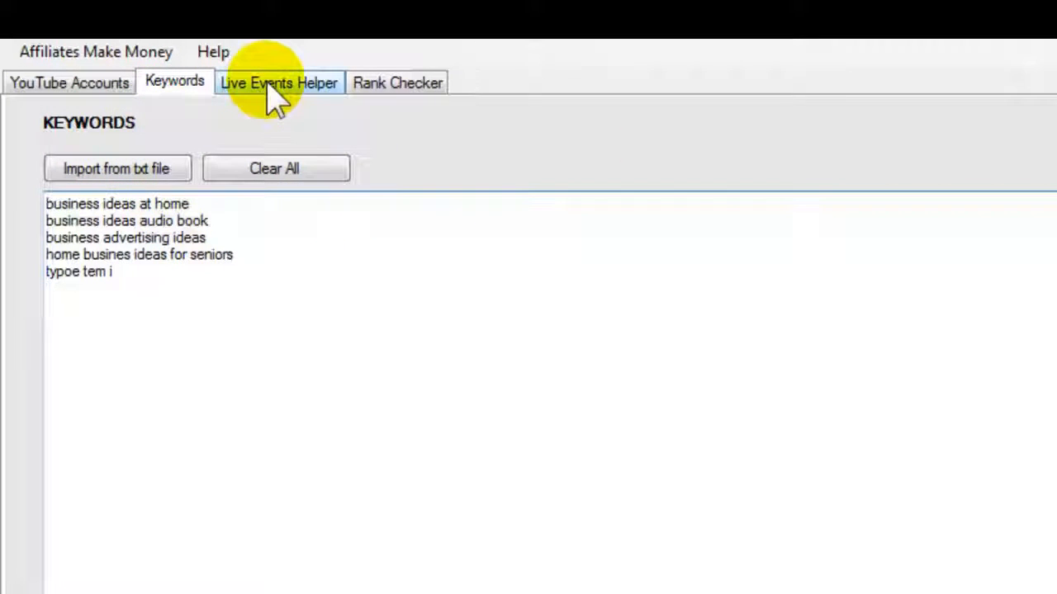
- Remove the test line so Live Events Helper lists only the four business keywords
{"action": "left_click", "coordinate": [278, 83]}
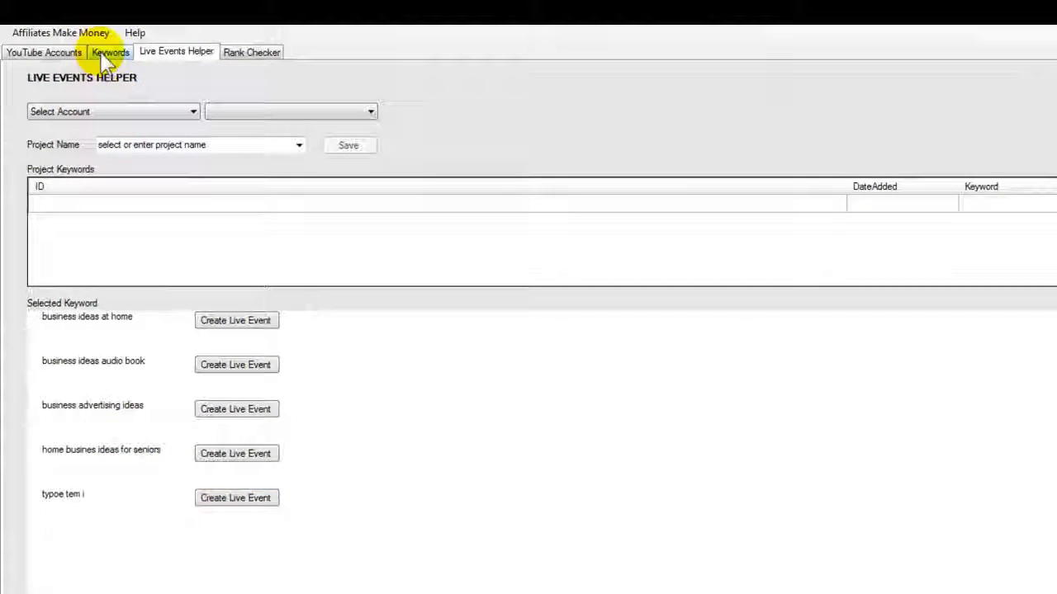
{"action": "left_click", "coordinate": [109, 51]}
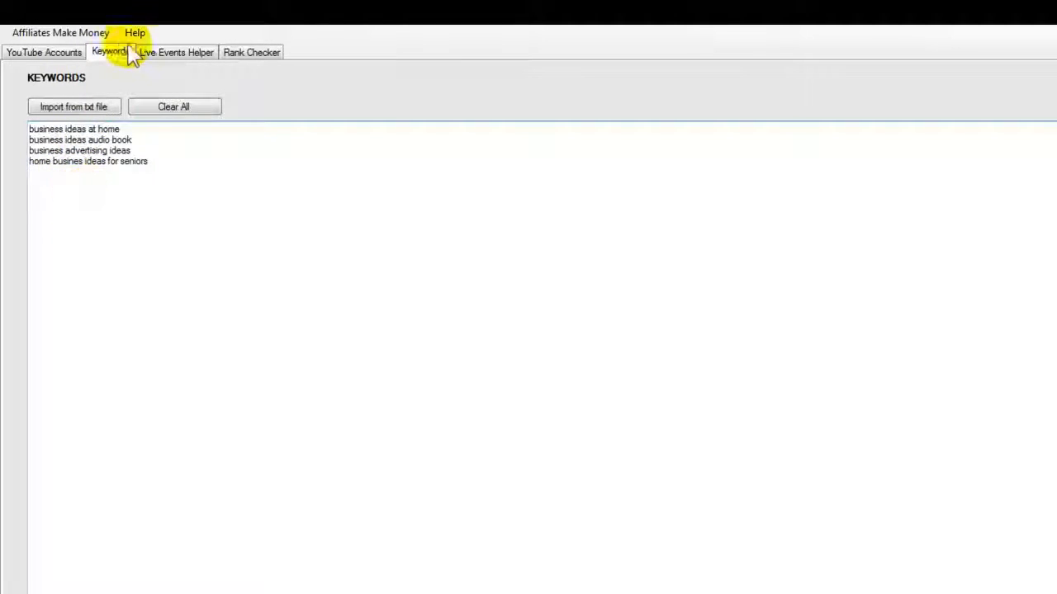
{"action": "left_click", "coordinate": [175, 51]}
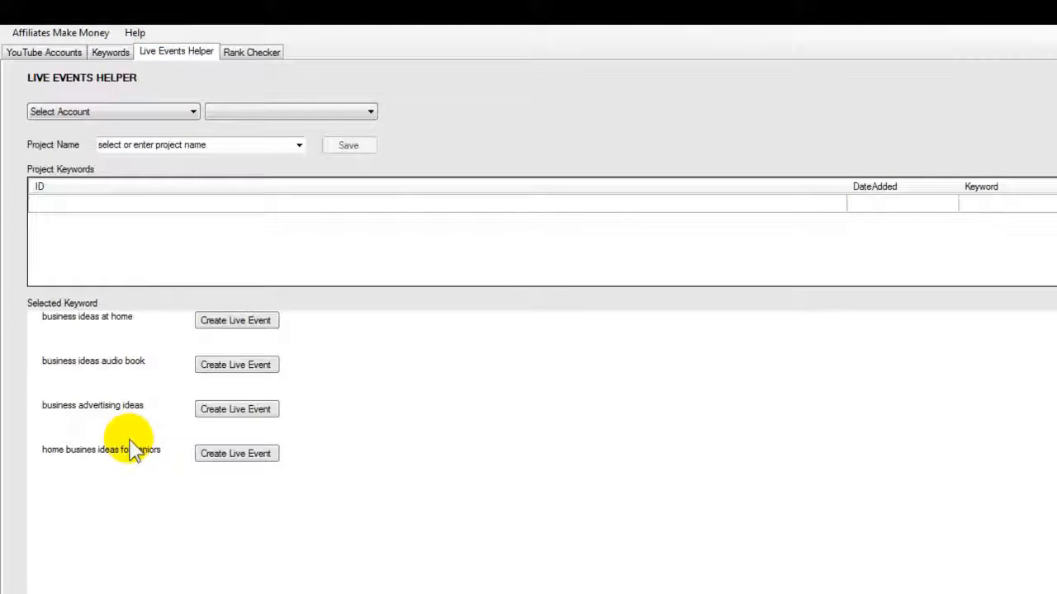
{"action": "mouse_move", "coordinate": [148, 495]}
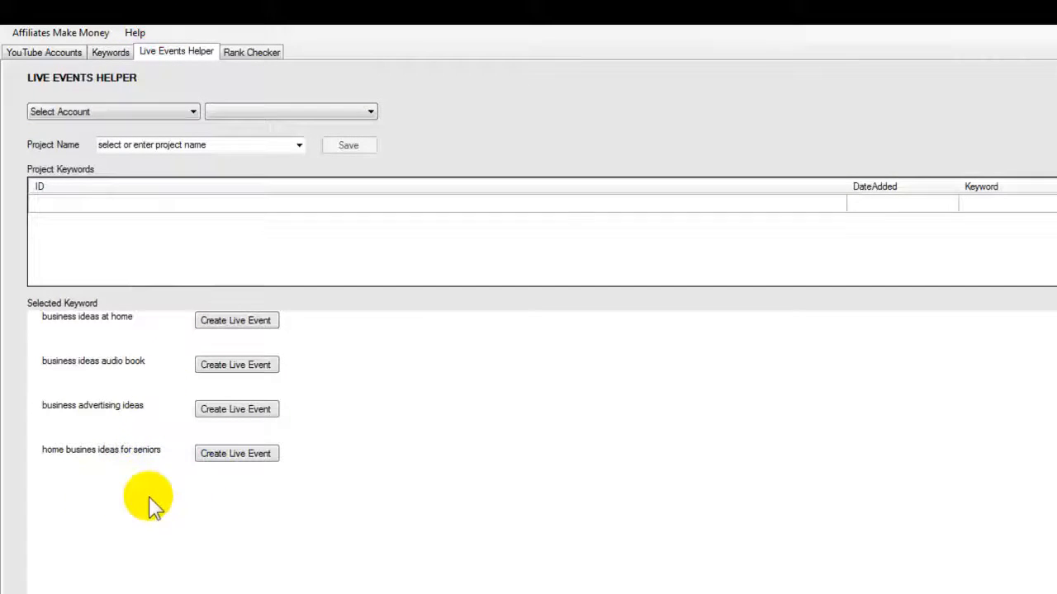
{"action": "mouse_move", "coordinate": [149, 112]}
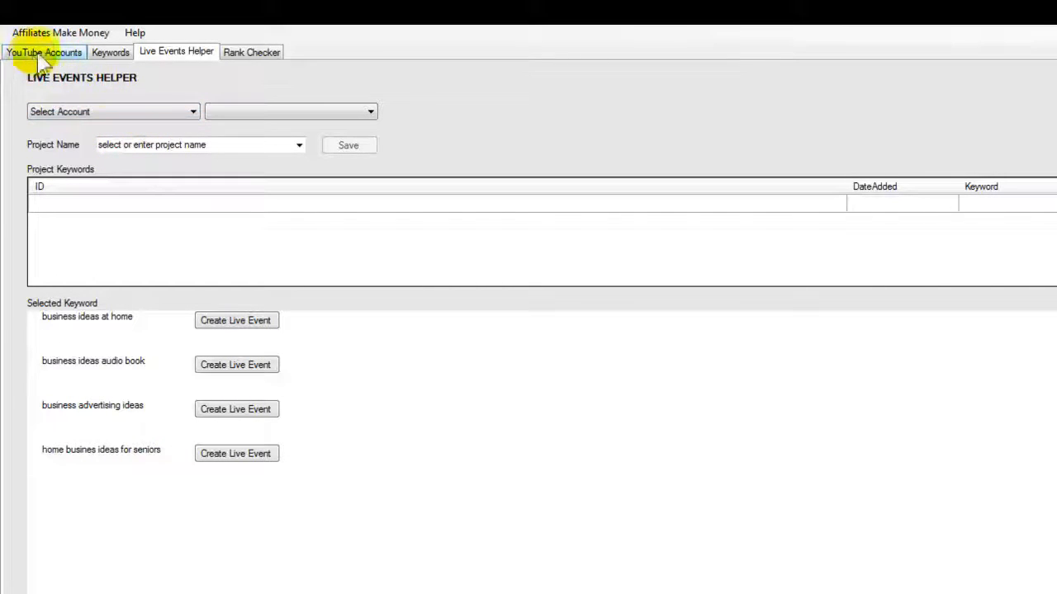
- Choose the account and IM Reviews and Bonuses channel, naming the project test2
{"action": "left_click", "coordinate": [112, 112]}
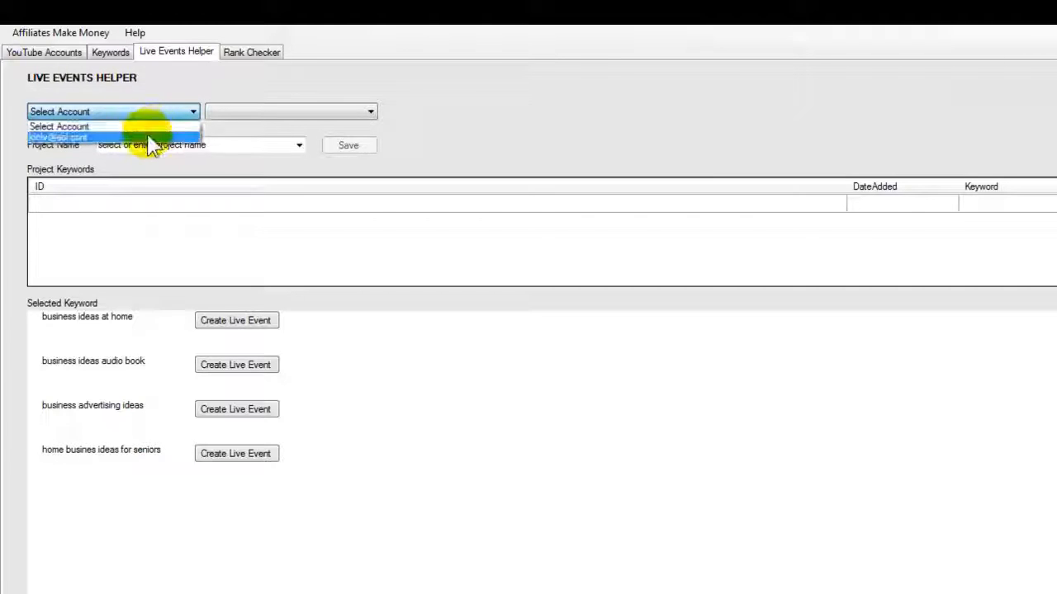
{"action": "left_click", "coordinate": [58, 137]}
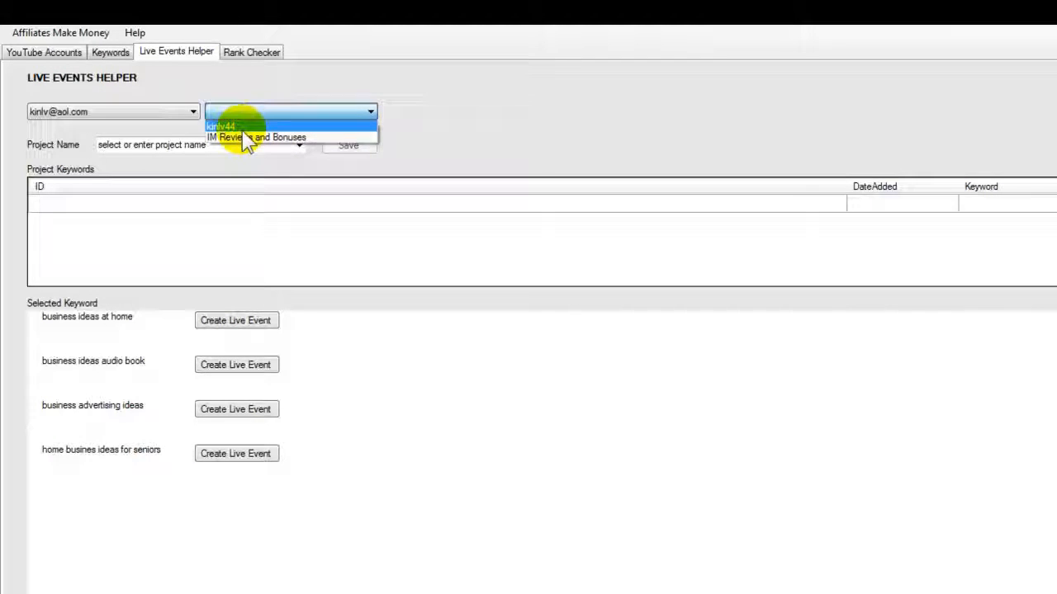
{"action": "mouse_move", "coordinate": [446, 107]}
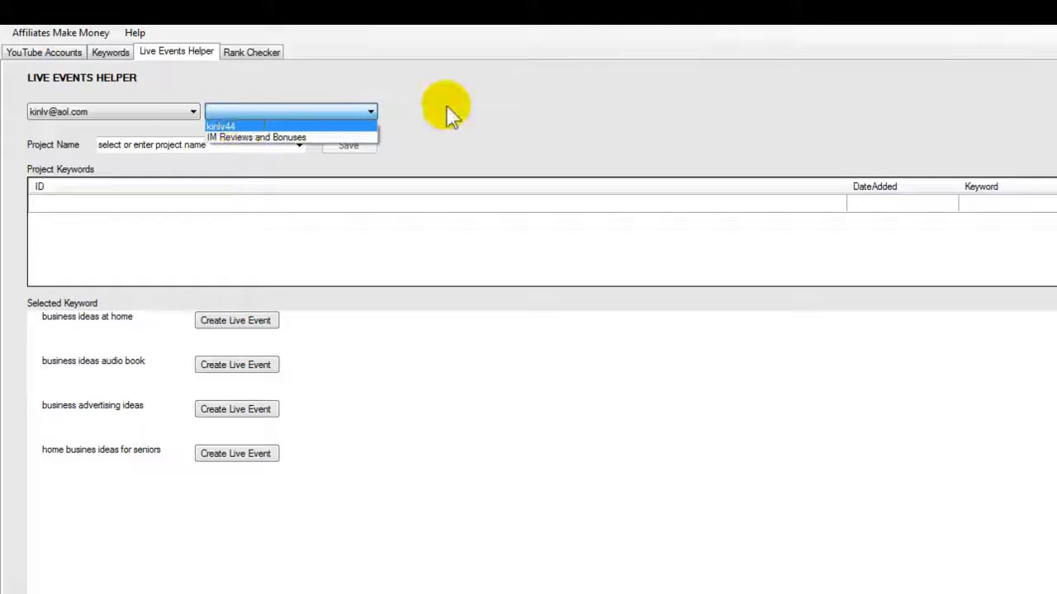
{"action": "left_click", "coordinate": [256, 137]}
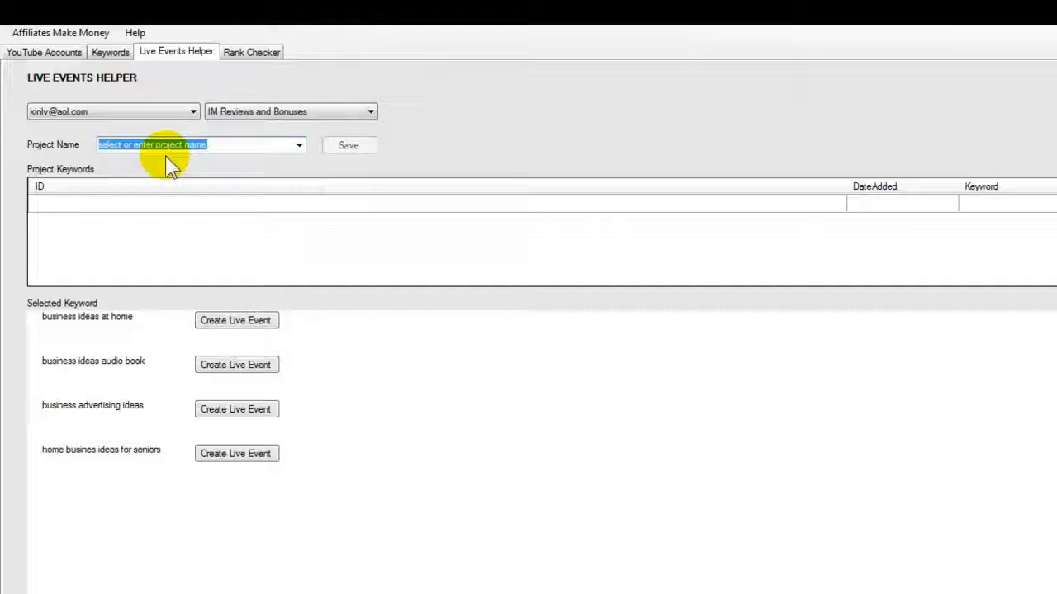
{"action": "mouse_move", "coordinate": [56, 152]}
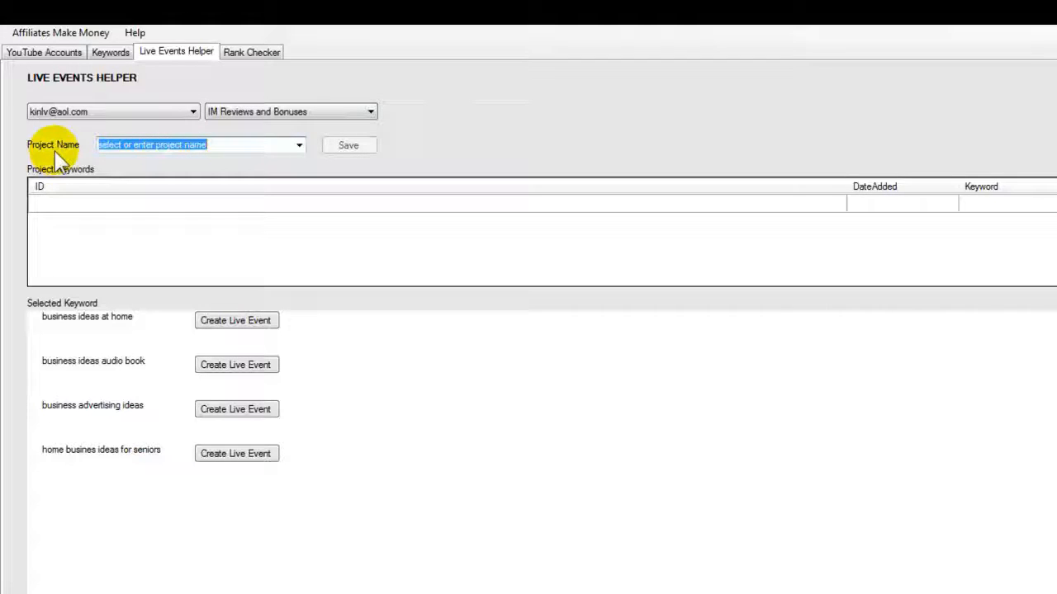
{"action": "type", "text": "t"}
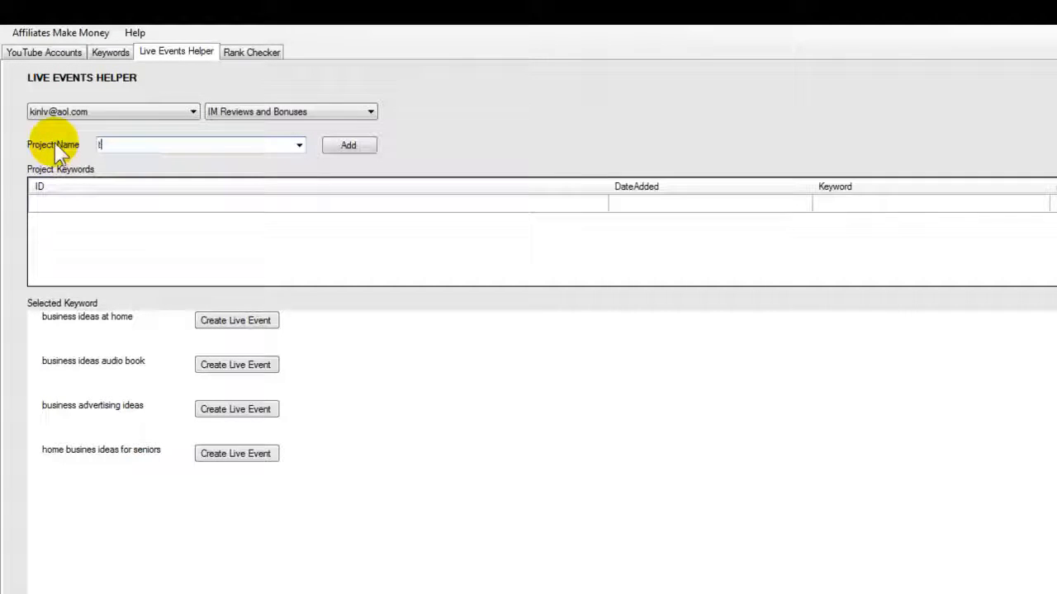
{"action": "type", "text": "est2"}
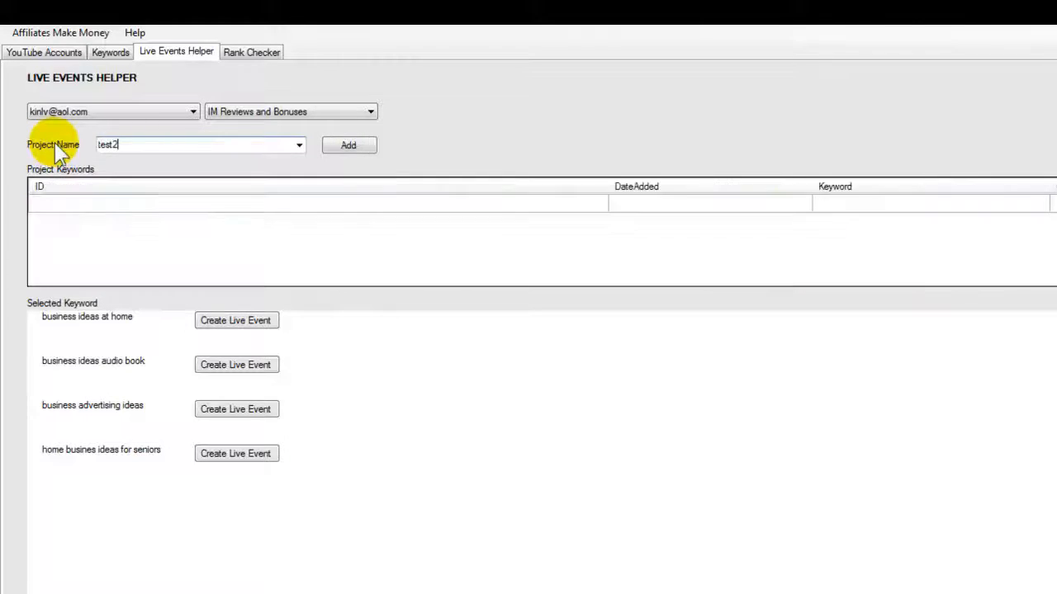
{"action": "mouse_move", "coordinate": [228, 157]}
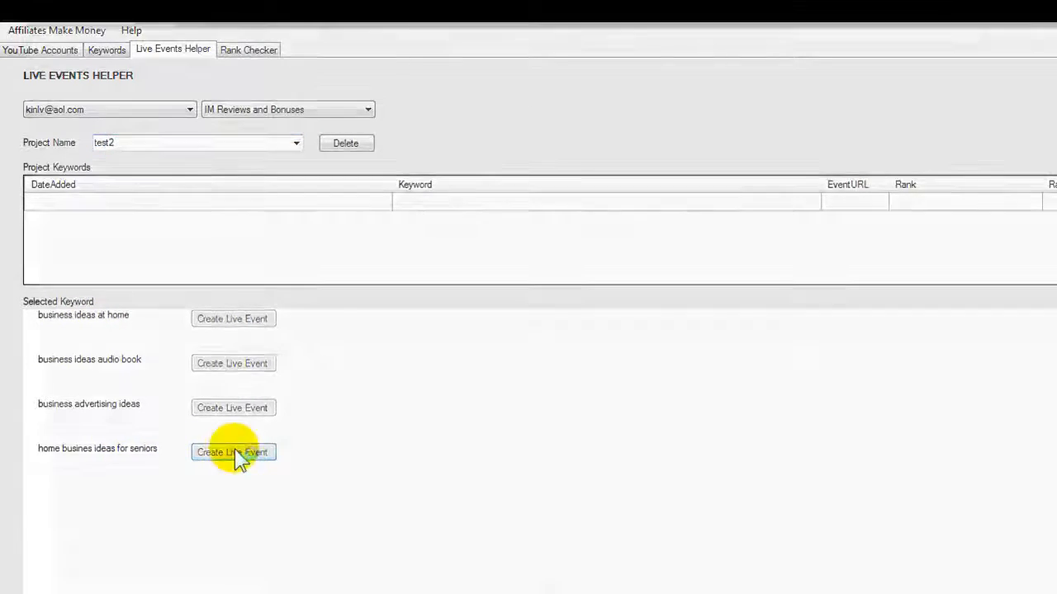
- Create the seniors keyword live event, signing in as IM Reviews and Bonuses
{"action": "left_click", "coordinate": [233, 452]}
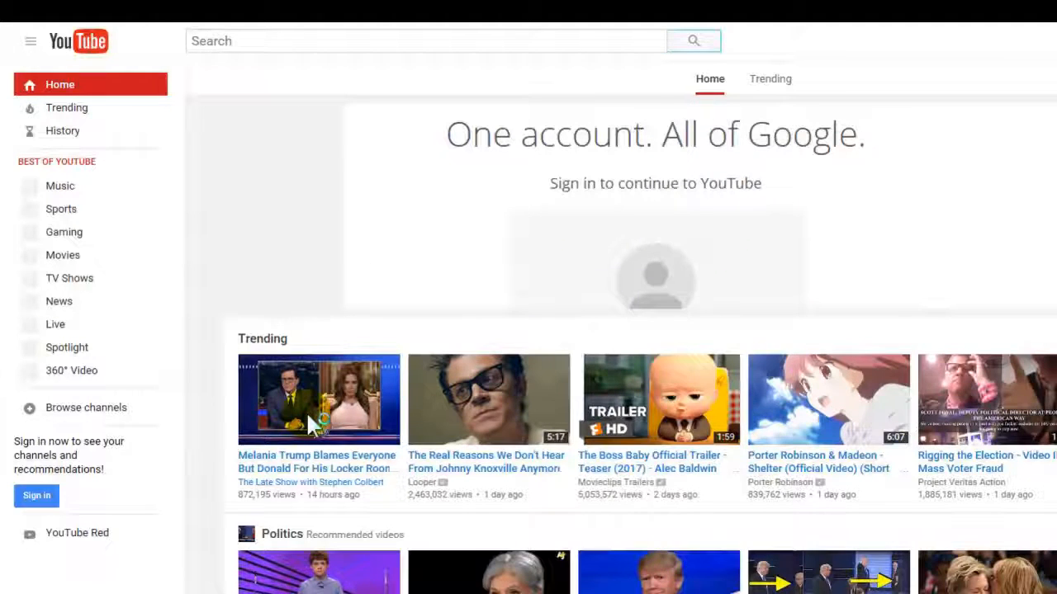
{"action": "left_click", "coordinate": [37, 495]}
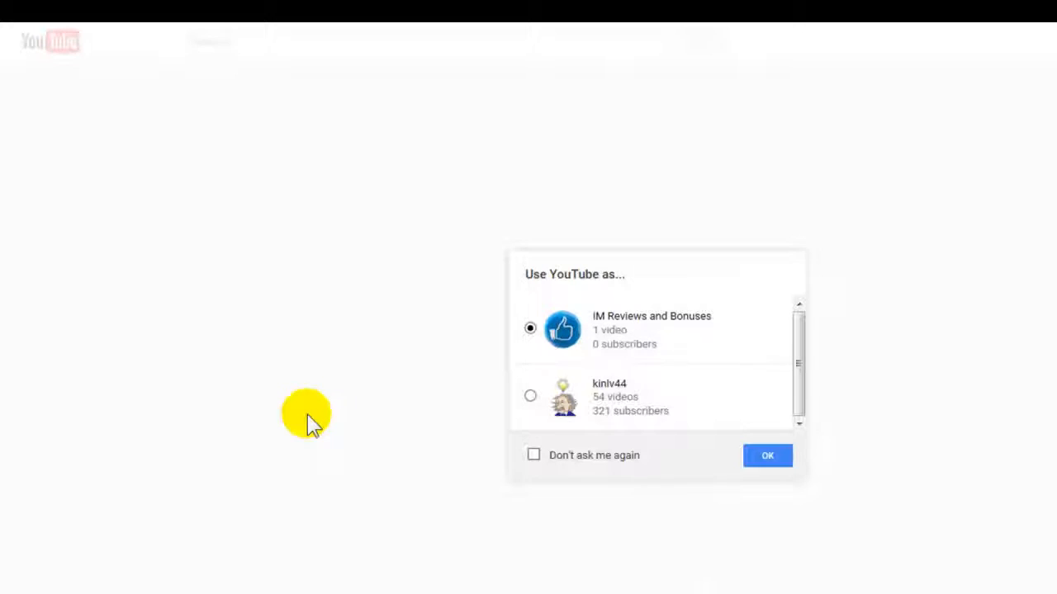
{"action": "left_click", "coordinate": [766, 455]}
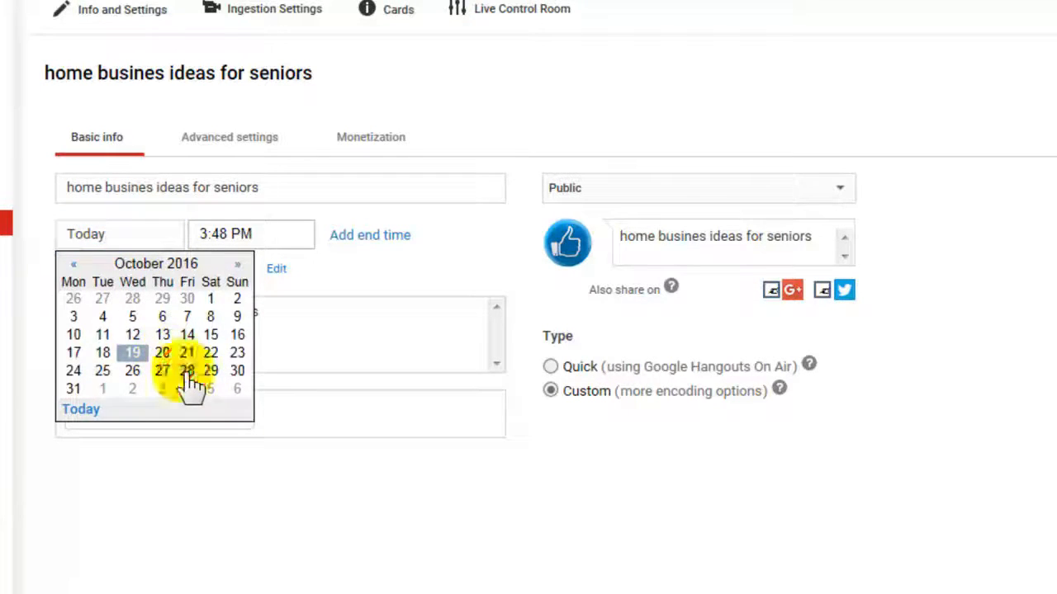
- Set the seniors live event start date to Oct 28, 2016
{"action": "left_click", "coordinate": [185, 370]}
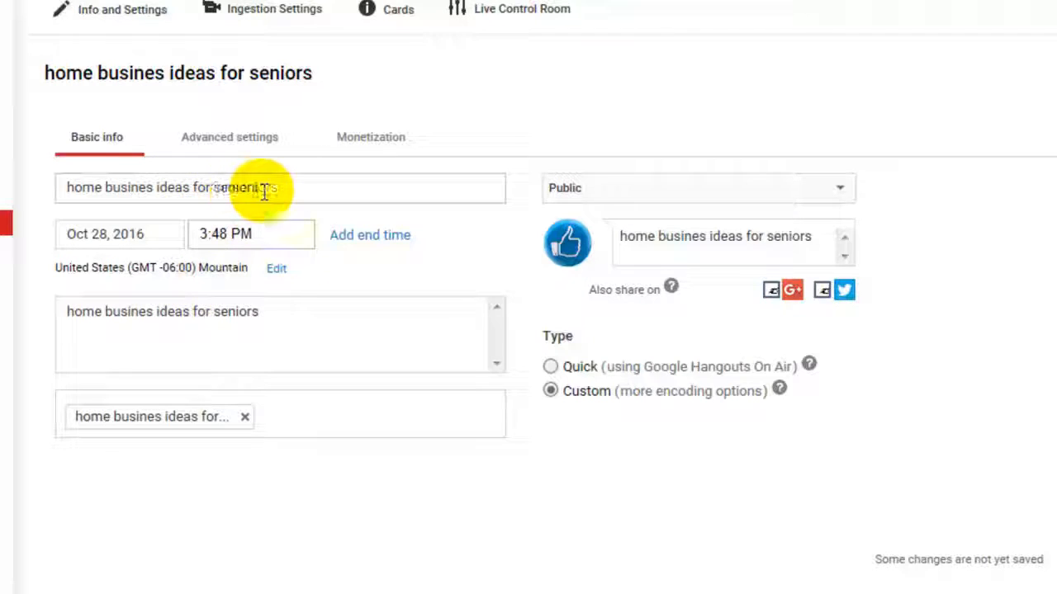
{"action": "mouse_move", "coordinate": [289, 190]}
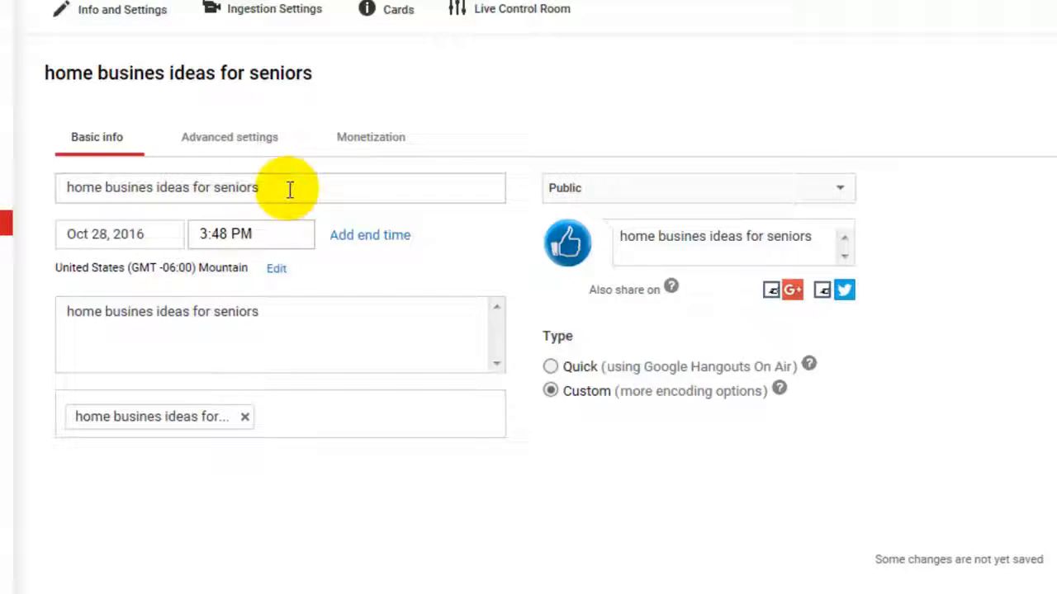
{"action": "mouse_move", "coordinate": [275, 426]}
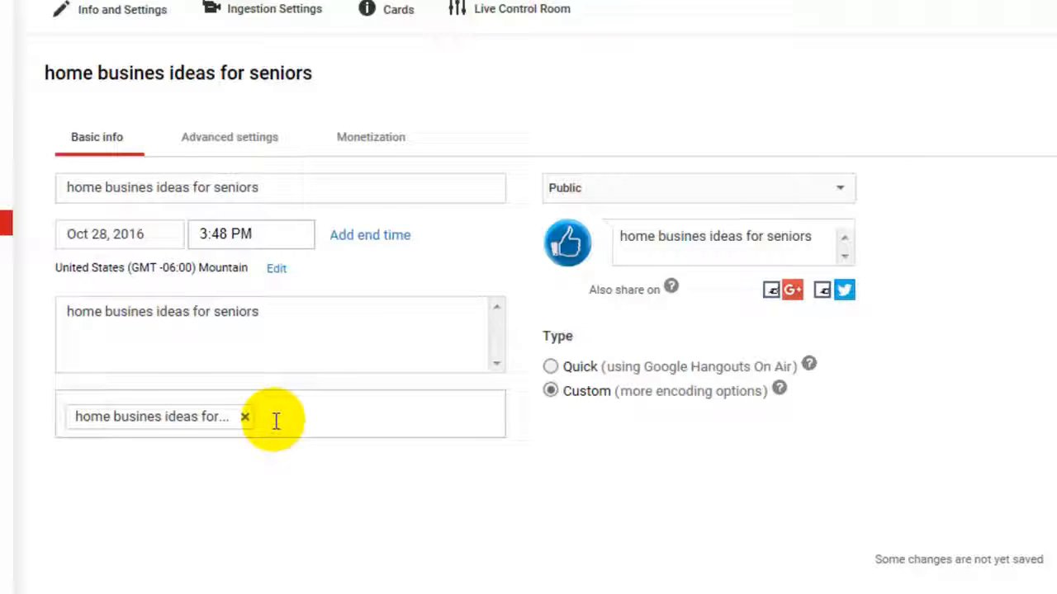
{"action": "mouse_move", "coordinate": [317, 406]}
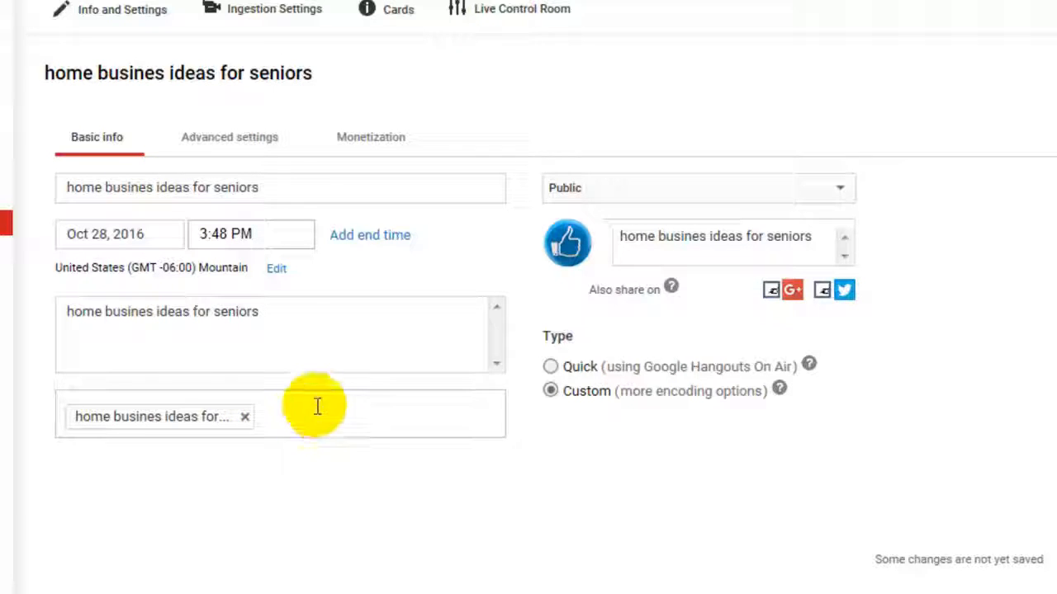
{"action": "mouse_move", "coordinate": [289, 245]}
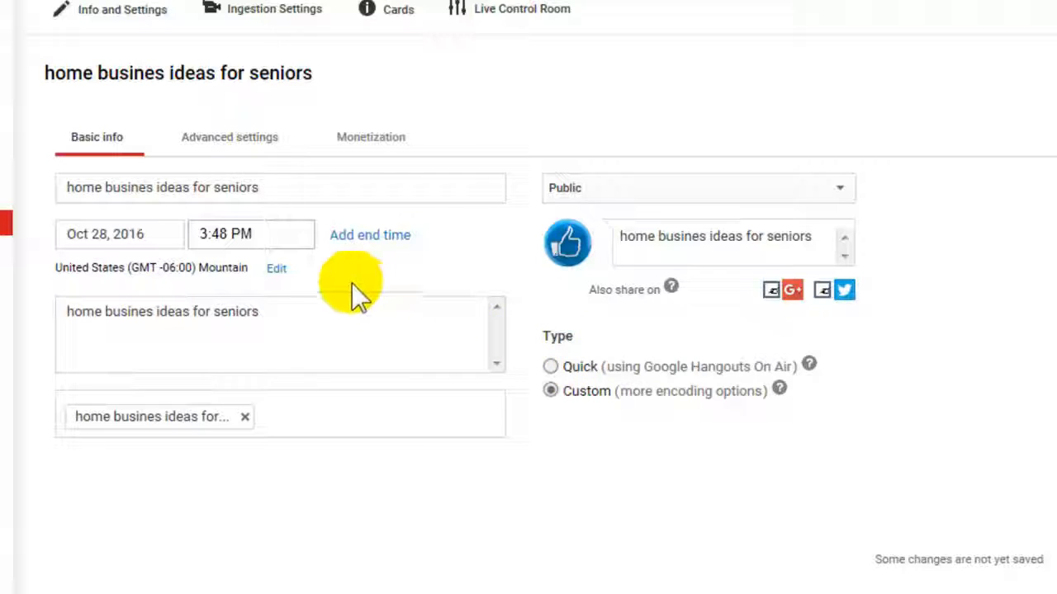
{"action": "mouse_move", "coordinate": [652, 256]}
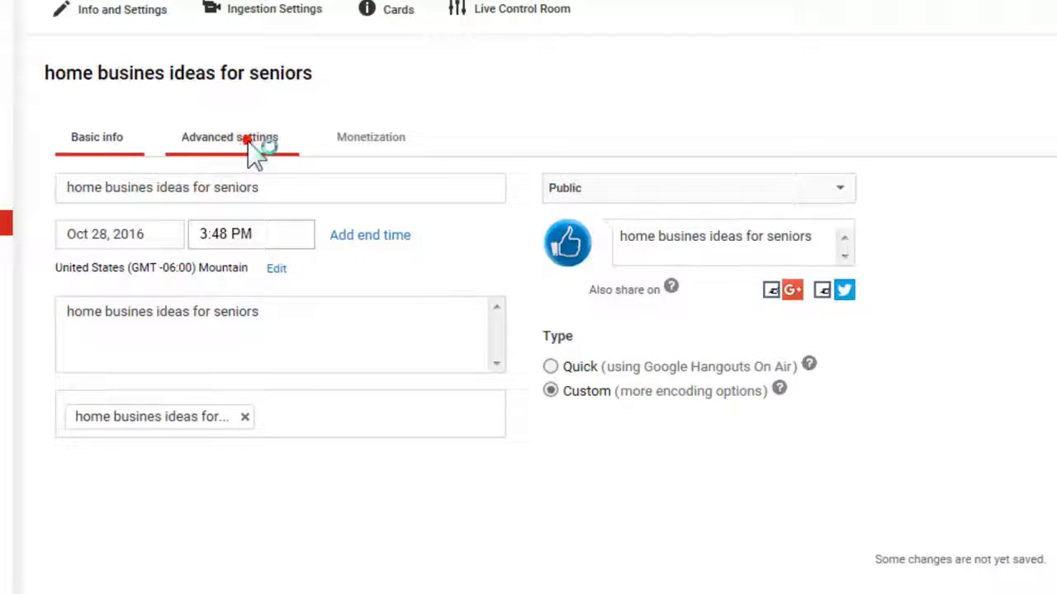
- Review the event's advanced settings with category People & Blogs and create it
{"action": "left_click", "coordinate": [229, 137]}
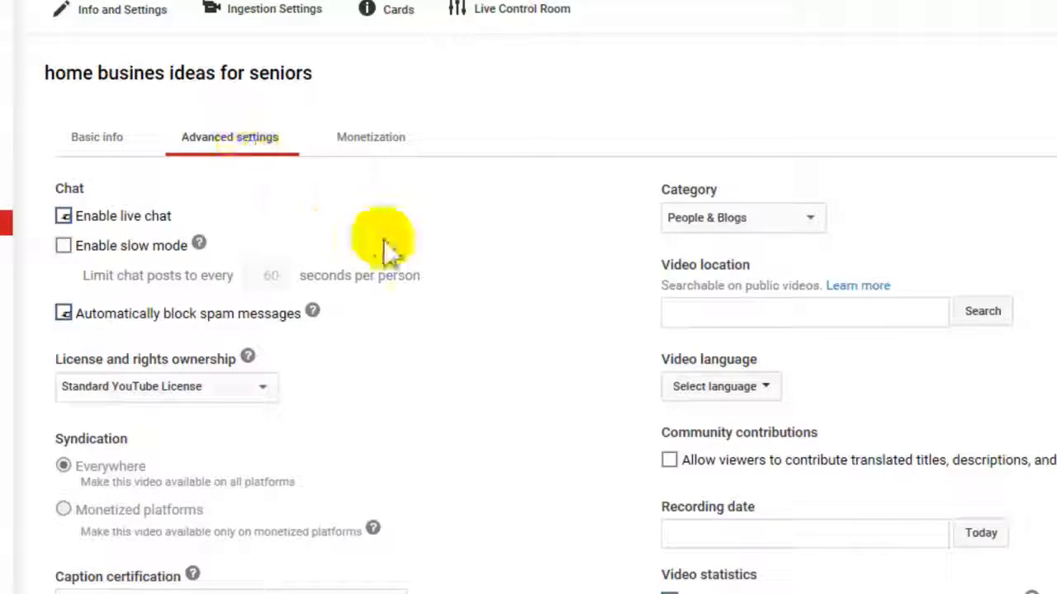
{"action": "mouse_move", "coordinate": [743, 218]}
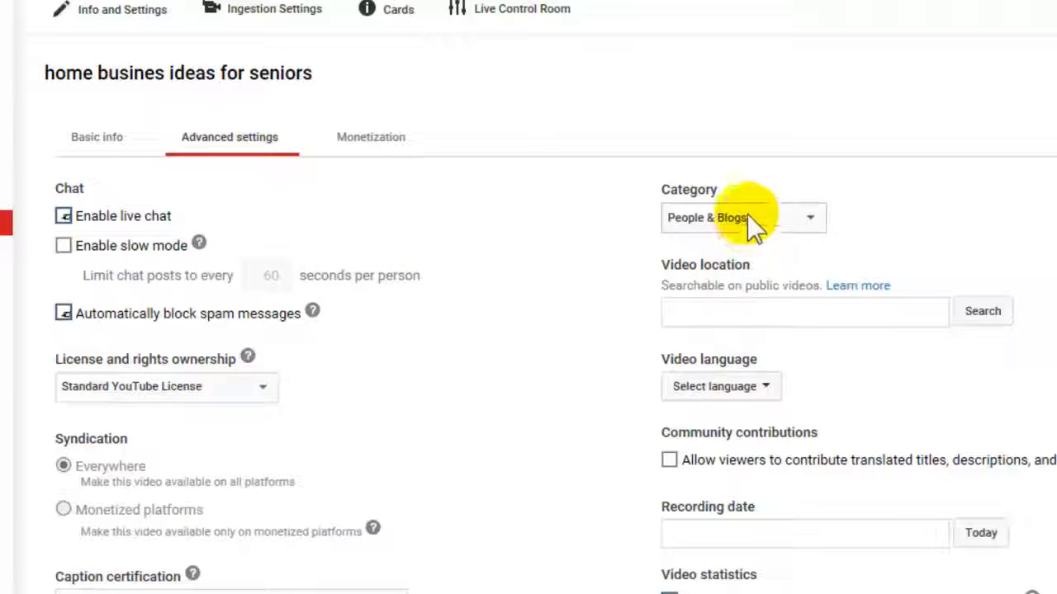
{"action": "mouse_move", "coordinate": [426, 330]}
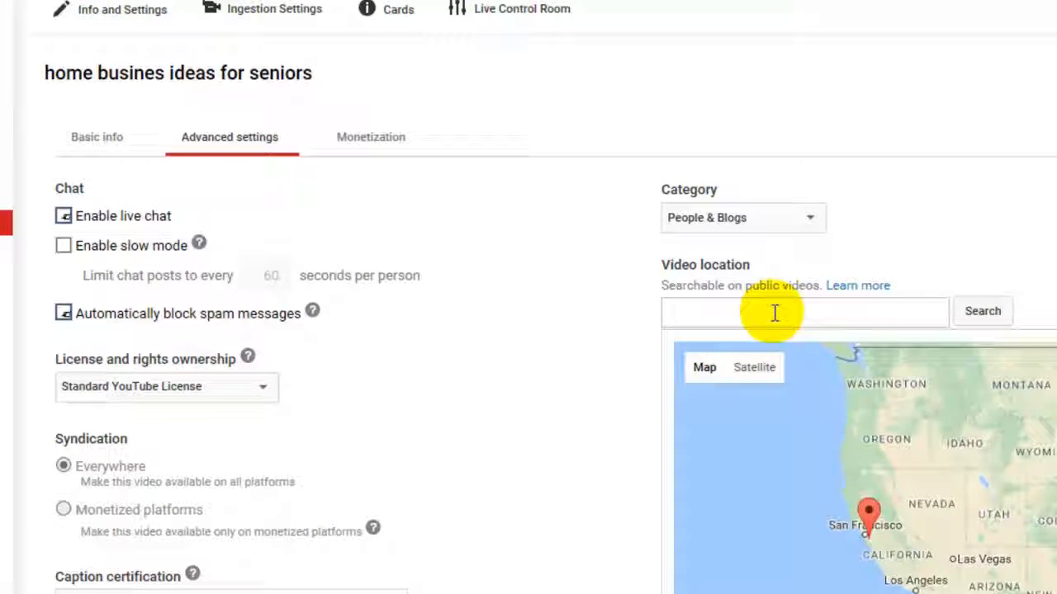
{"action": "left_click", "coordinate": [774, 312]}
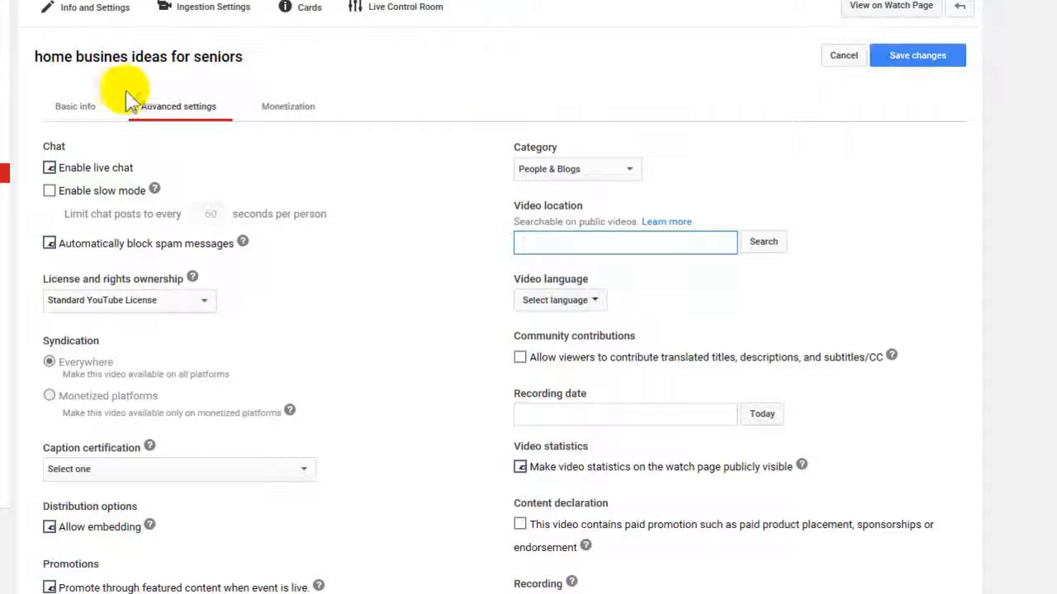
{"action": "left_click", "coordinate": [76, 106]}
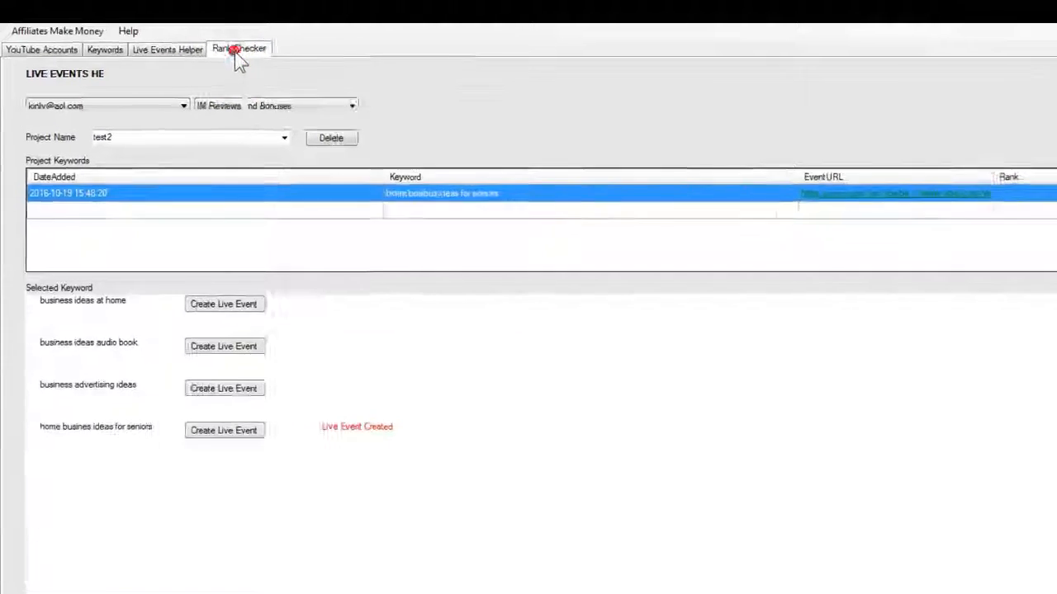
- Show the Rank Checker for project test with USA as the Google country
{"action": "left_click", "coordinate": [238, 48]}
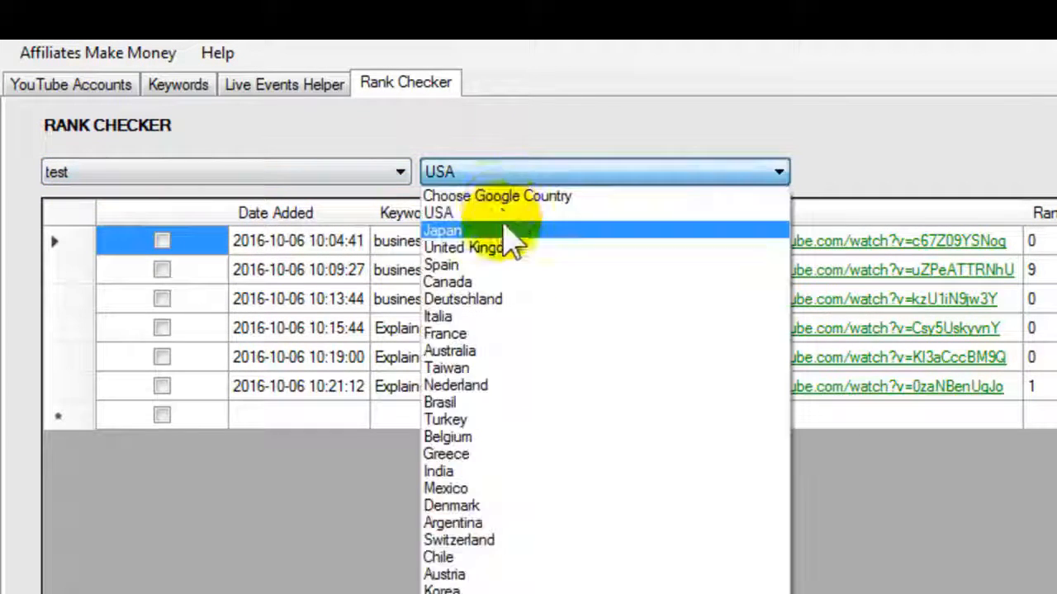
{"action": "mouse_move", "coordinate": [529, 280]}
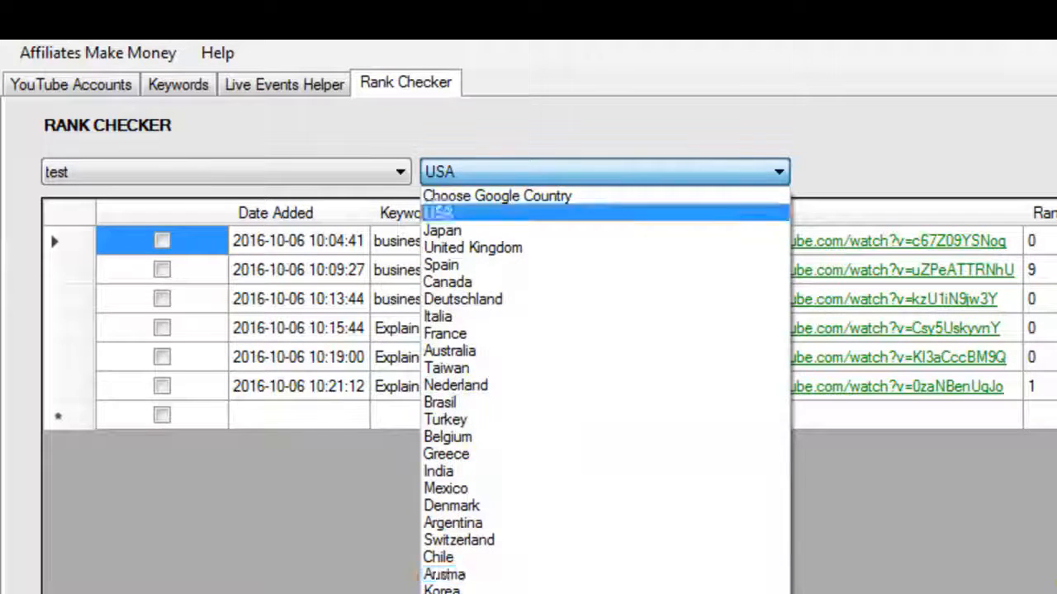
{"action": "left_click", "coordinate": [438, 211]}
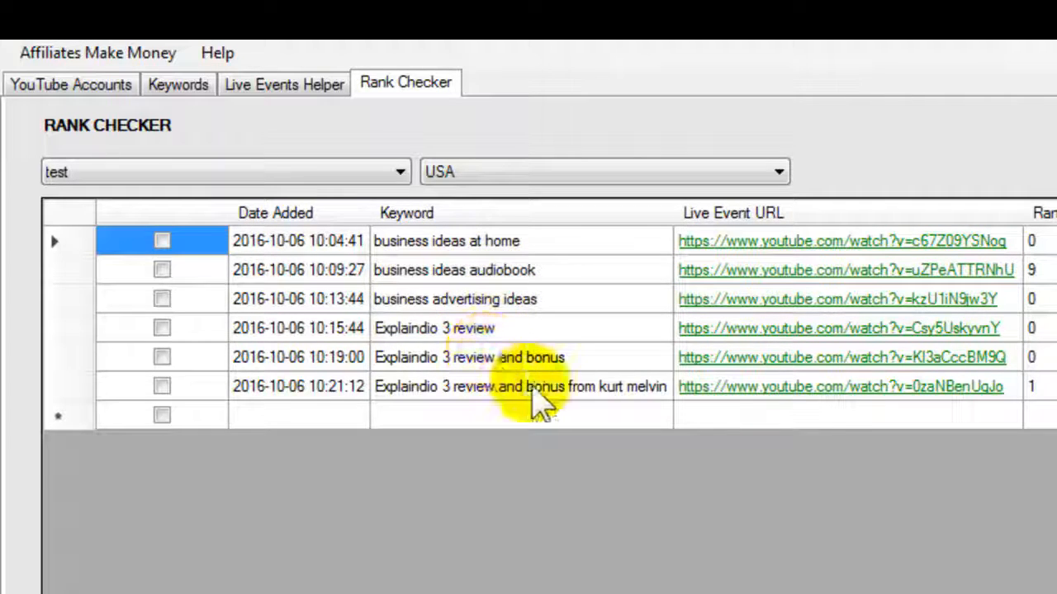
{"action": "mouse_move", "coordinate": [492, 284]}
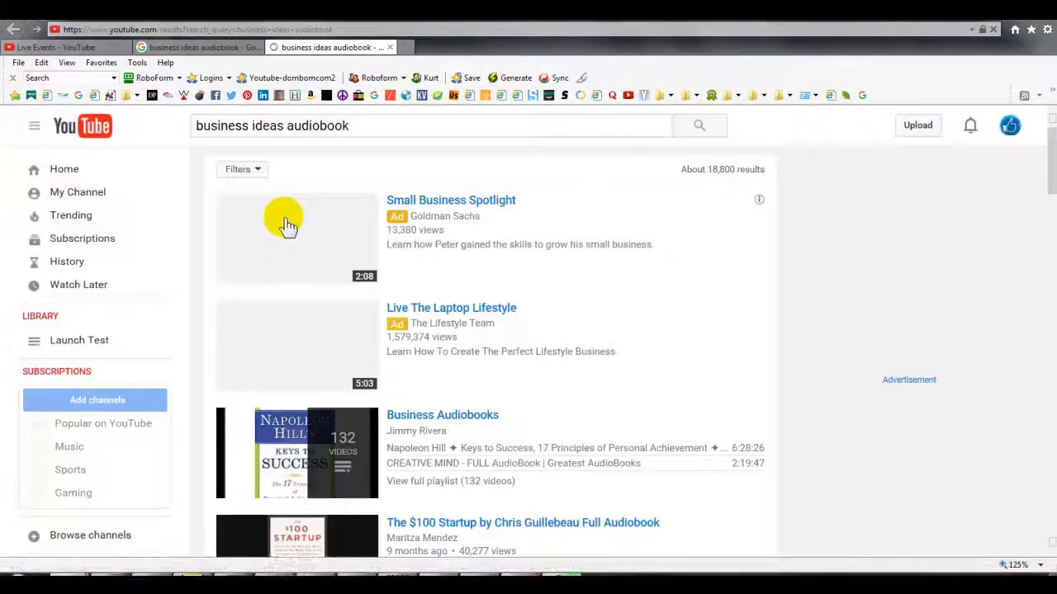
- Scroll the YouTube results for 'business ideas audiobook' to the IM Reviews event
{"action": "scroll", "scroll_direction": "down", "scroll_amount": 3}
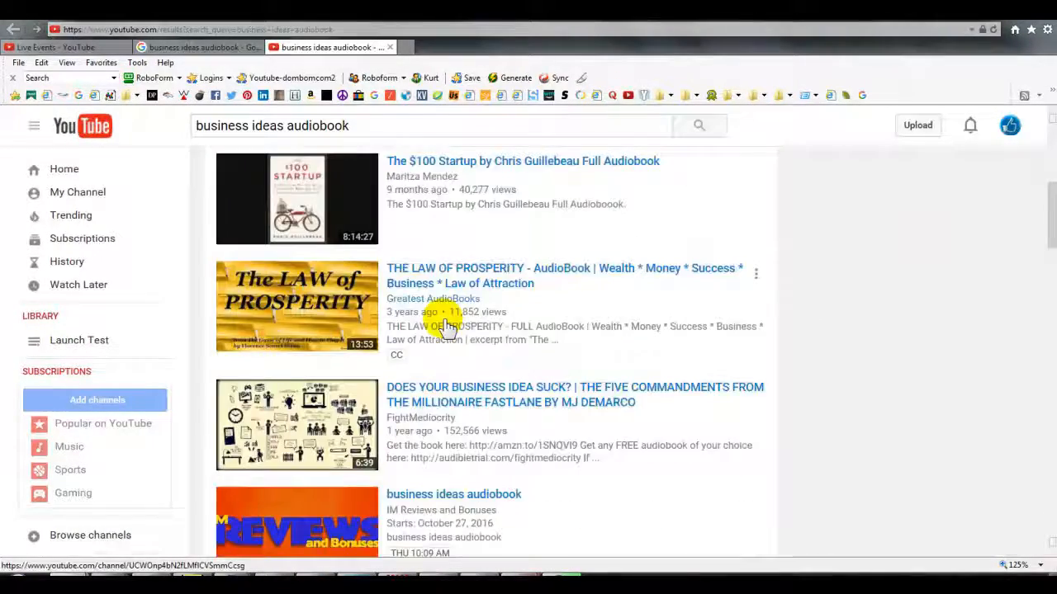
{"action": "scroll", "scroll_direction": "down", "scroll_amount": 3}
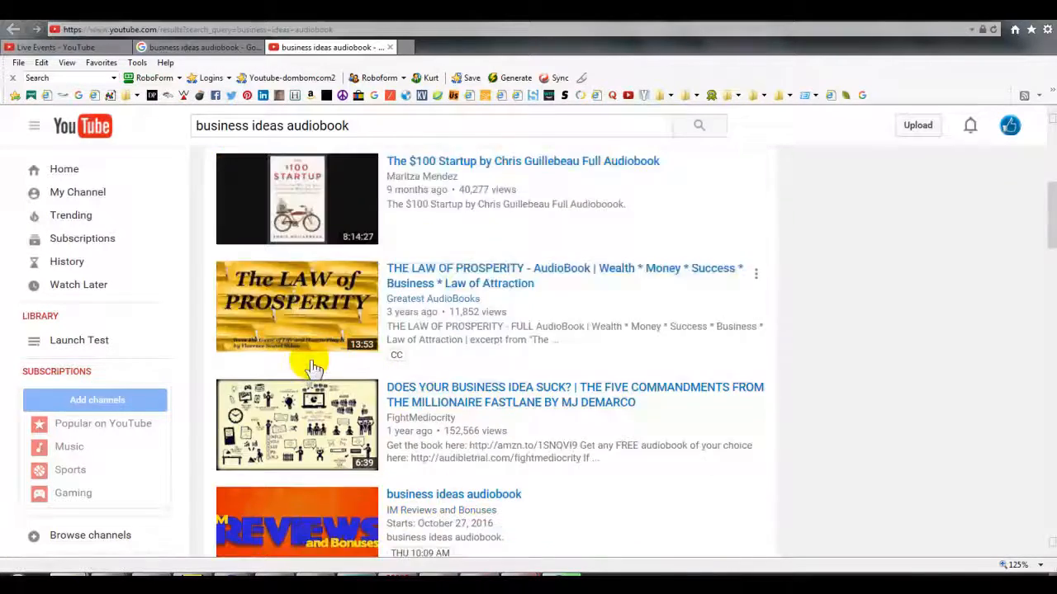
{"action": "scroll", "scroll_direction": "down", "scroll_amount": 3}
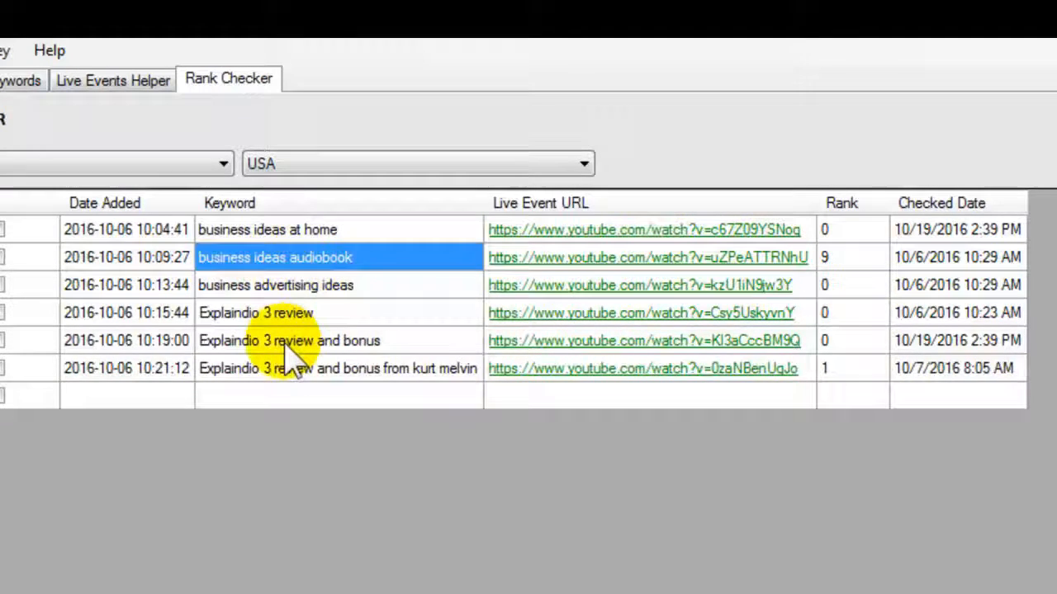
{"action": "mouse_move", "coordinate": [859, 376]}
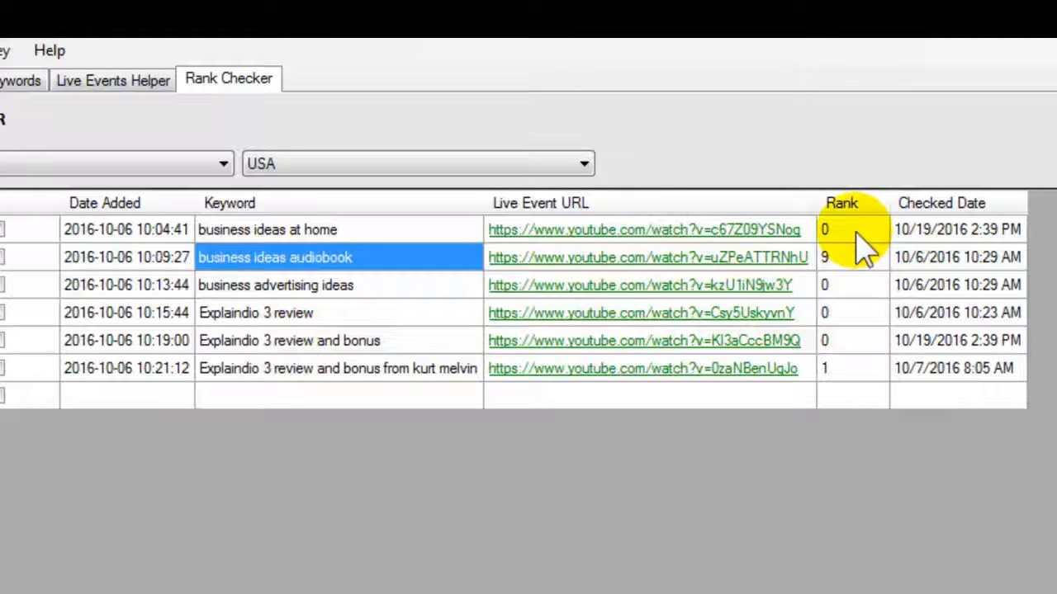
{"action": "mouse_move", "coordinate": [862, 284]}
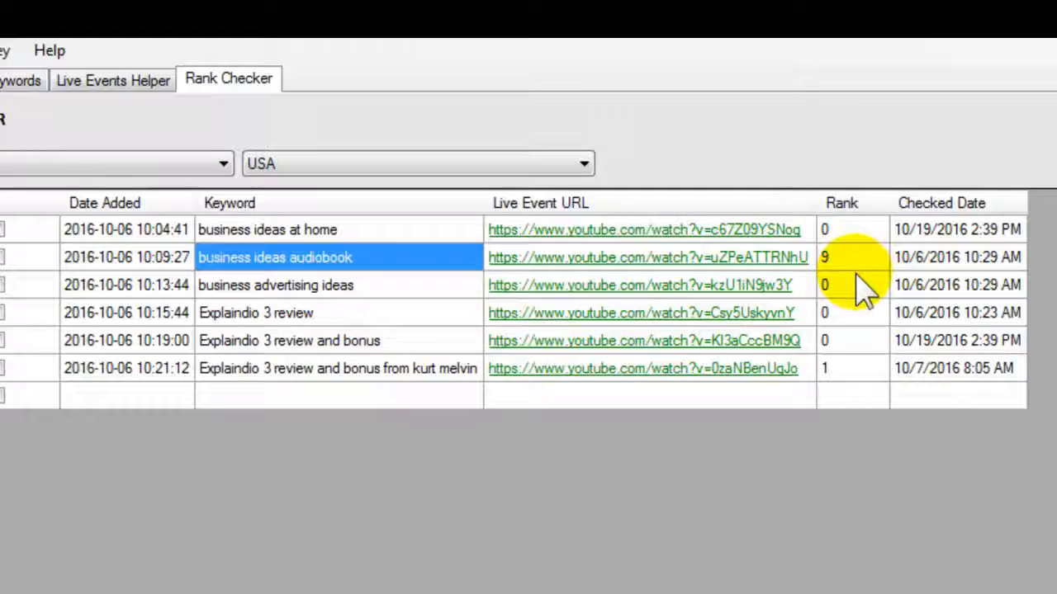
{"action": "mouse_move", "coordinate": [677, 284]}
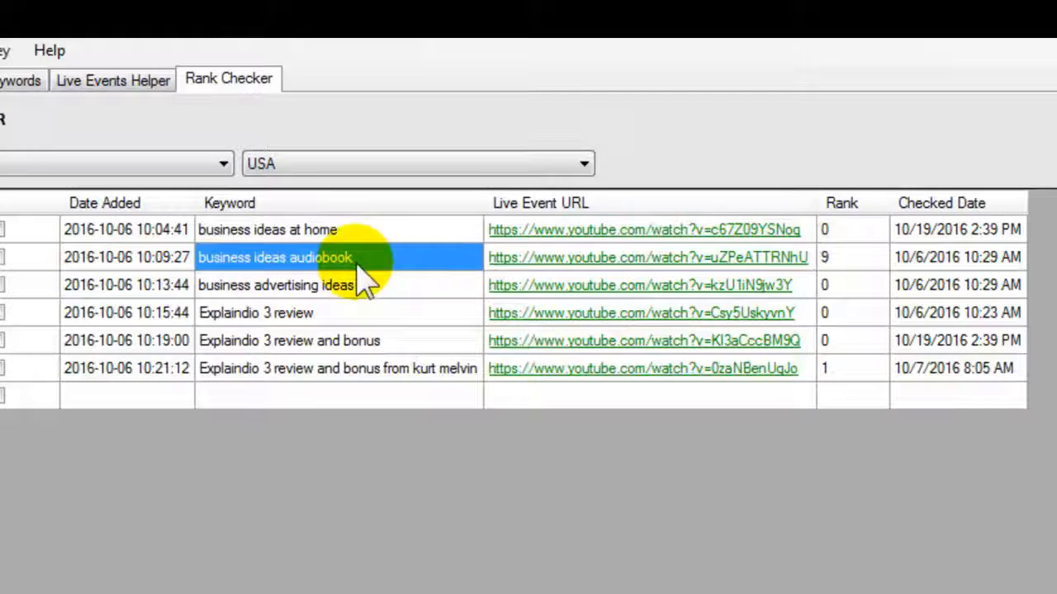
{"action": "mouse_move", "coordinate": [866, 277]}
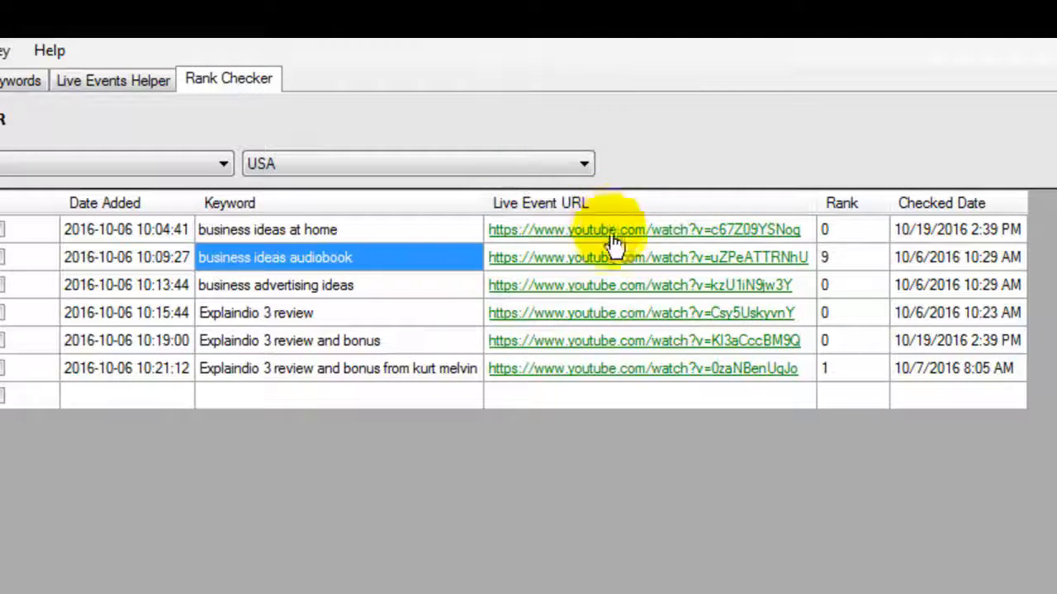
{"action": "mouse_move", "coordinate": [607, 284]}
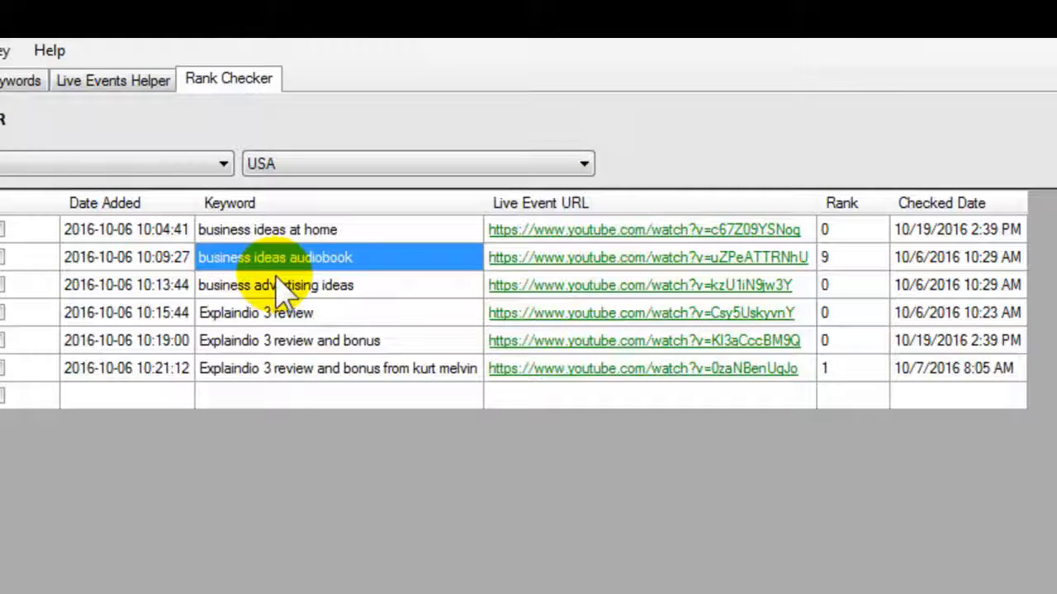
{"action": "mouse_move", "coordinate": [446, 330]}
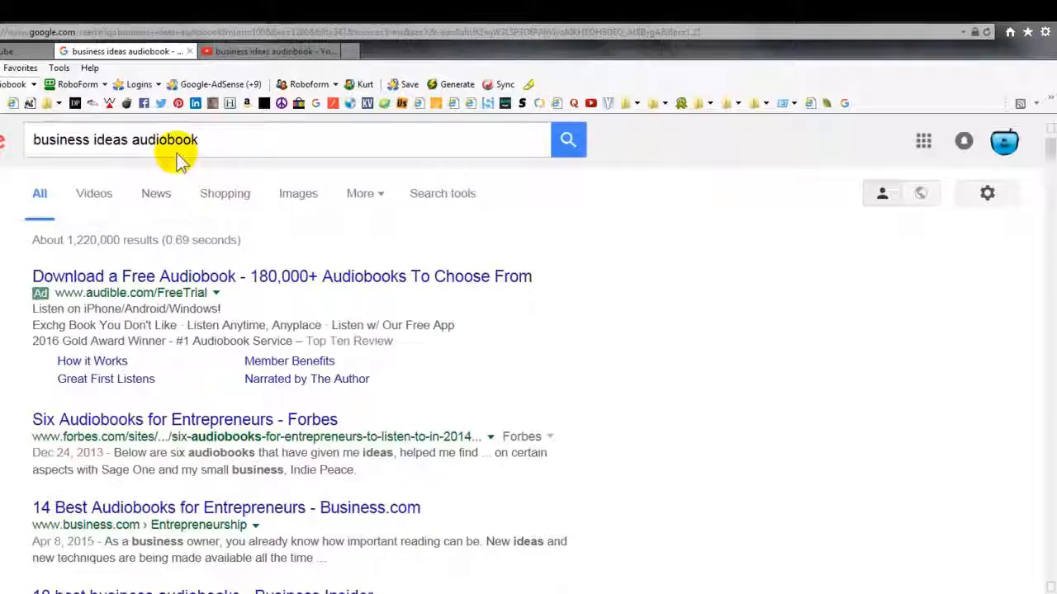
- Scroll the Google web results for 'business ideas audiobook'
{"action": "scroll", "scroll_direction": "down", "scroll_amount": 3}
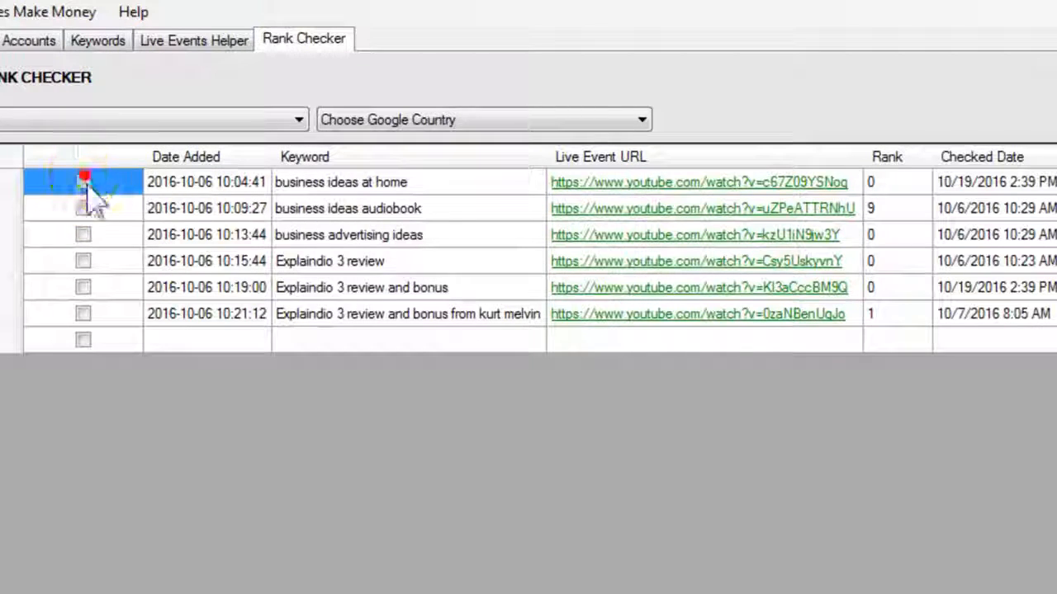
- Tick business ideas at home, audiobook and advertising ideas for rank checking
{"action": "left_click", "coordinate": [83, 181]}
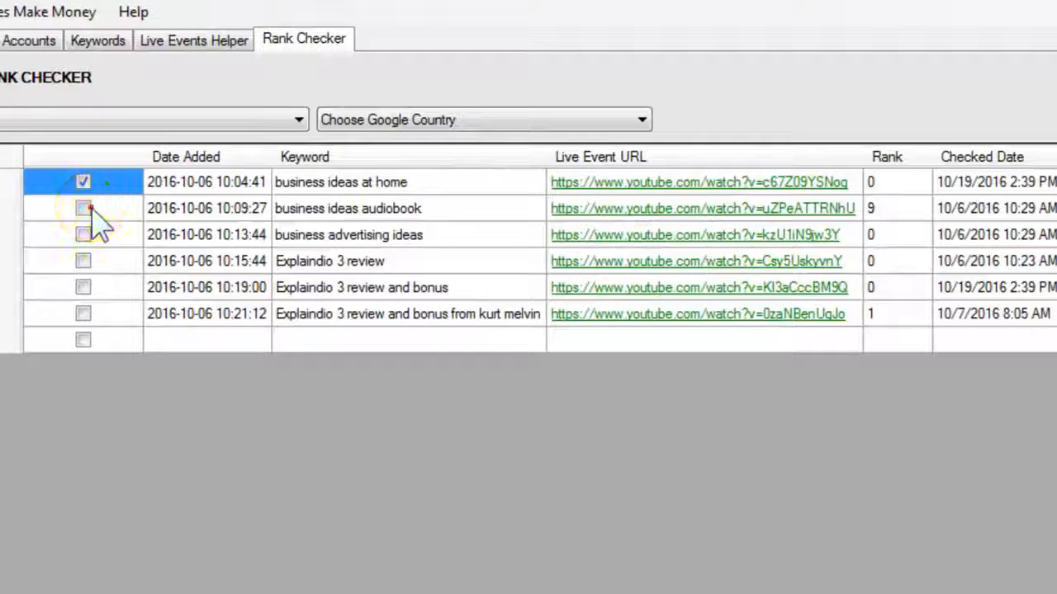
{"action": "left_click", "coordinate": [83, 208]}
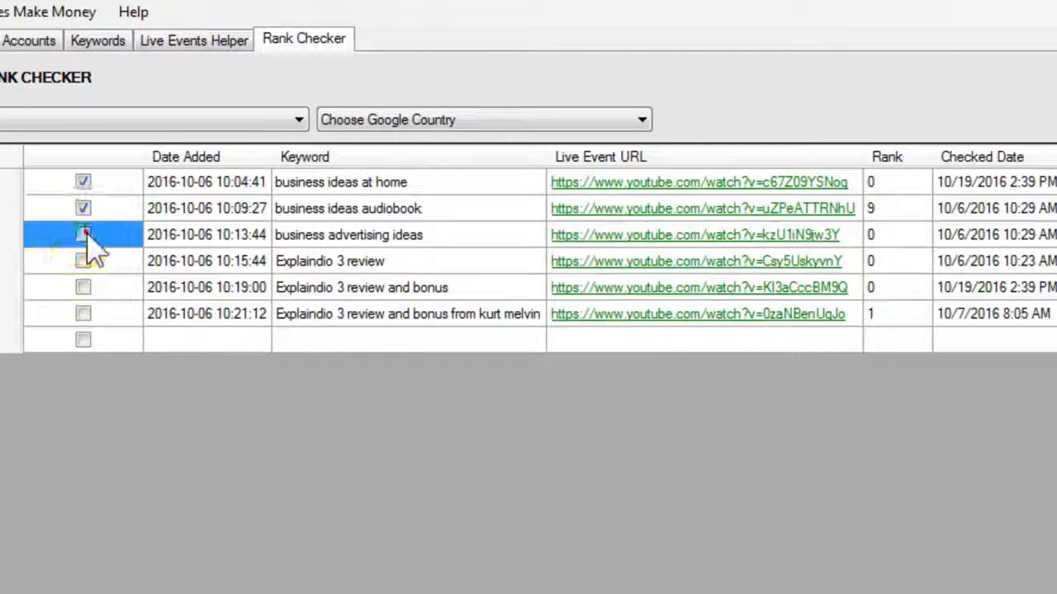
{"action": "left_click", "coordinate": [83, 235]}
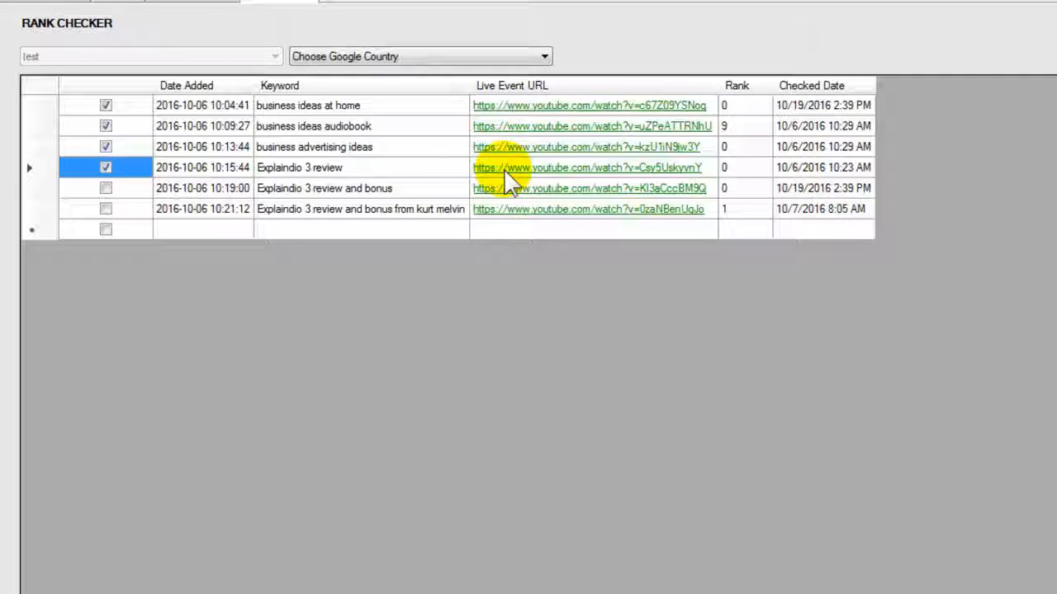
{"action": "mouse_move", "coordinate": [405, 180]}
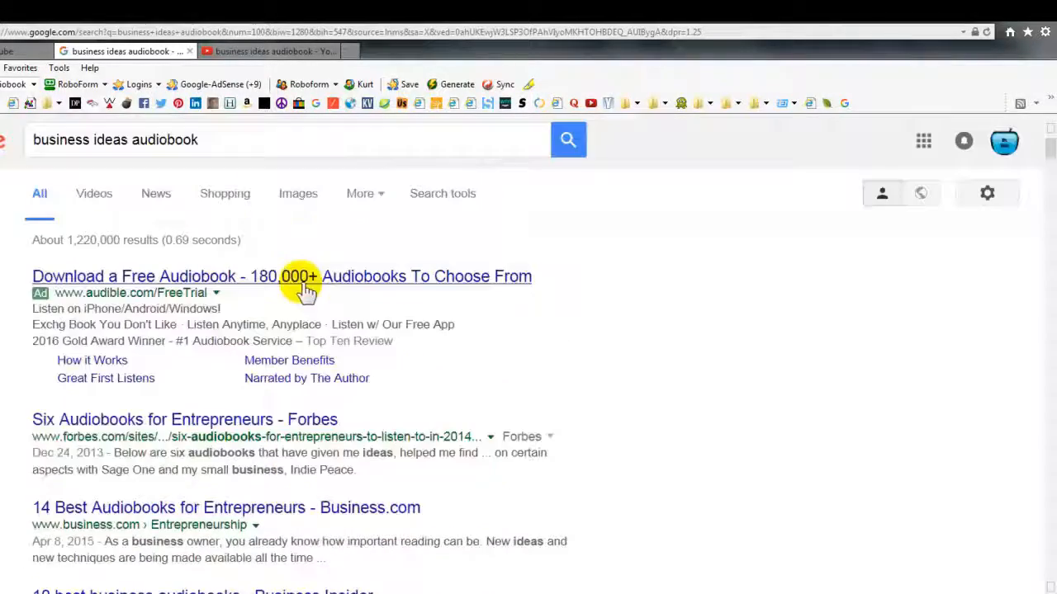
- Filter the 'business ideas audiobook' Google results to Videos, surfacing the live event near the top
{"action": "left_click", "coordinate": [92, 193]}
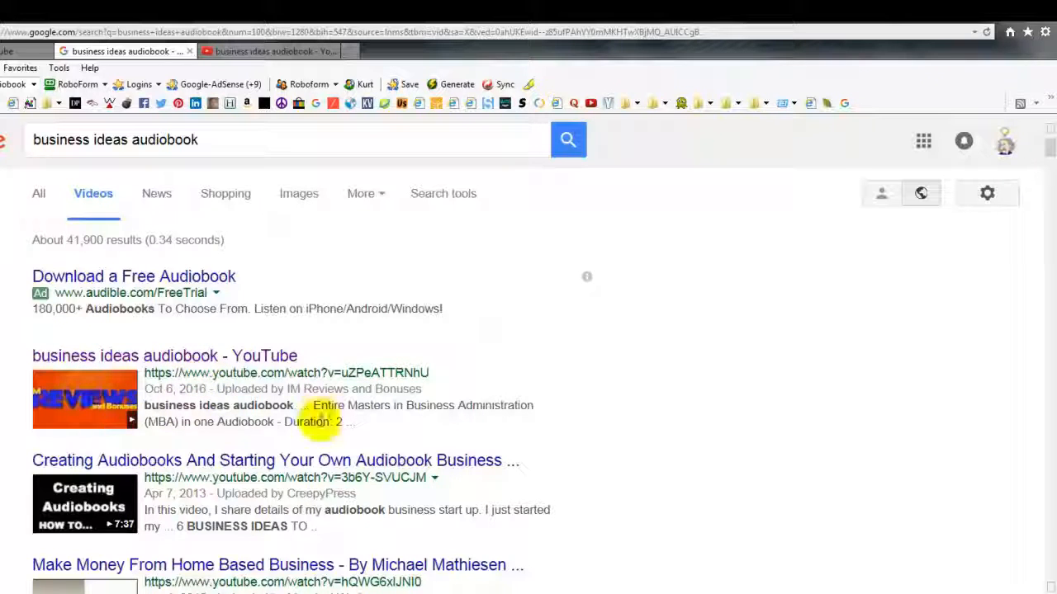
{"action": "mouse_move", "coordinate": [107, 413]}
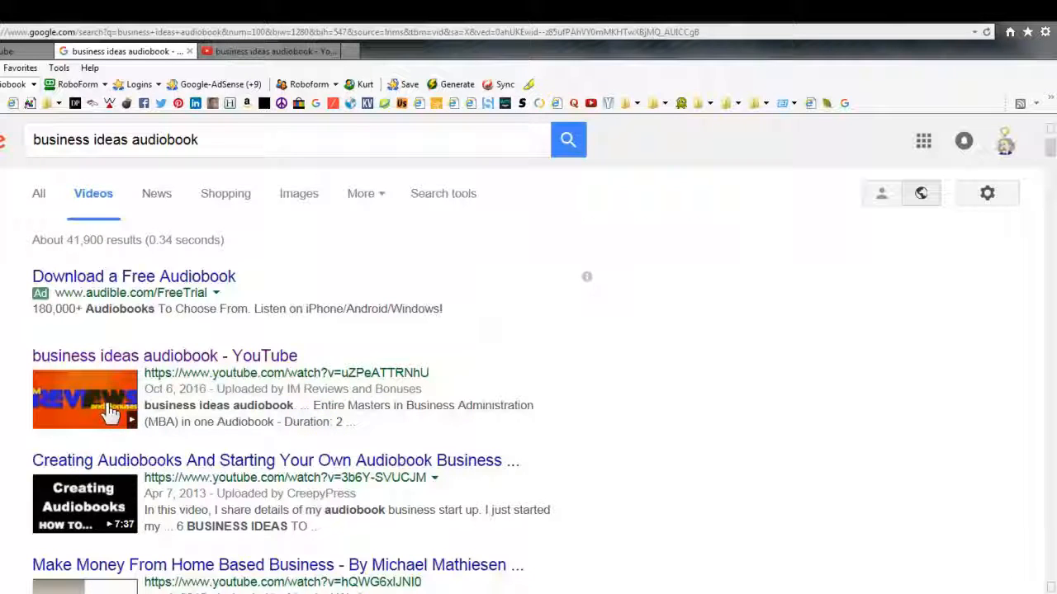